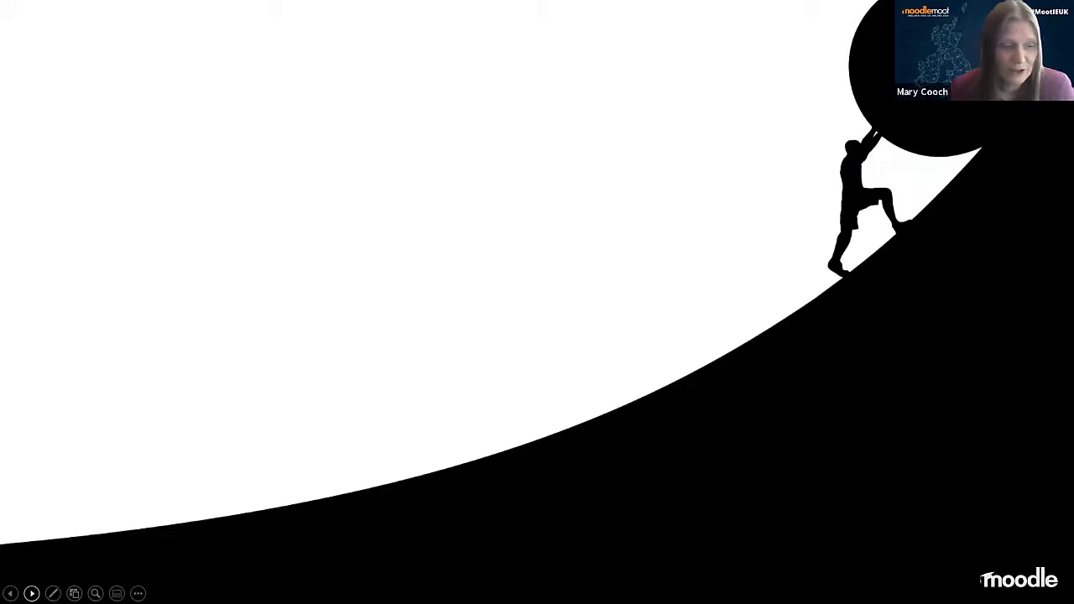
Advance from the Sisyphus boulder image to the audio-emotion matching quiz slide
{"action": "left_click", "coordinate": [32, 593]}
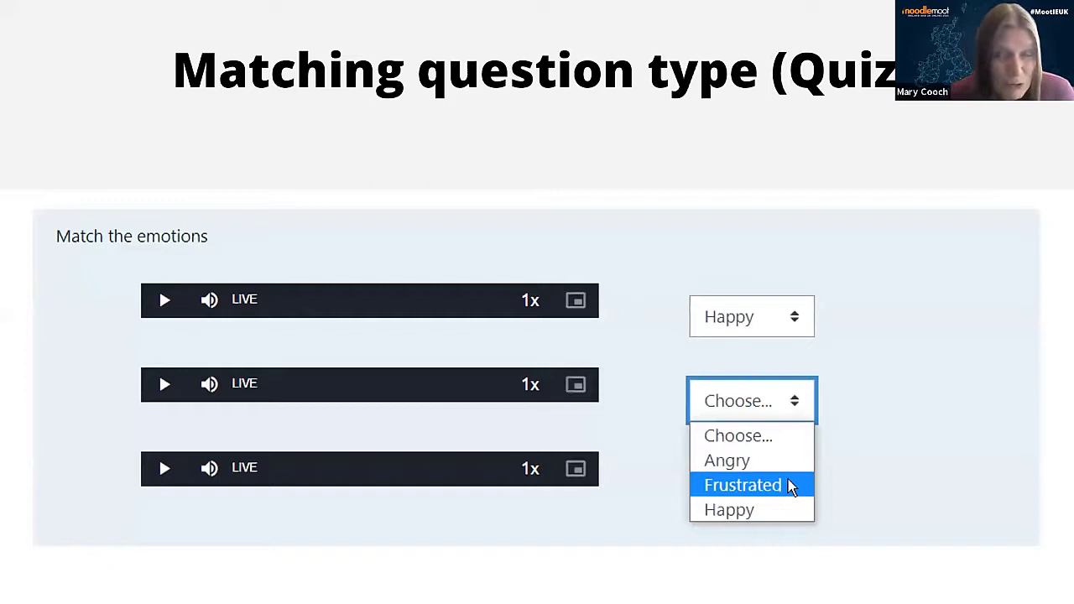
Move past the Happy/Angry audio matching slide to the H5P read-along audio page
{"action": "left_click", "coordinate": [531, 384]}
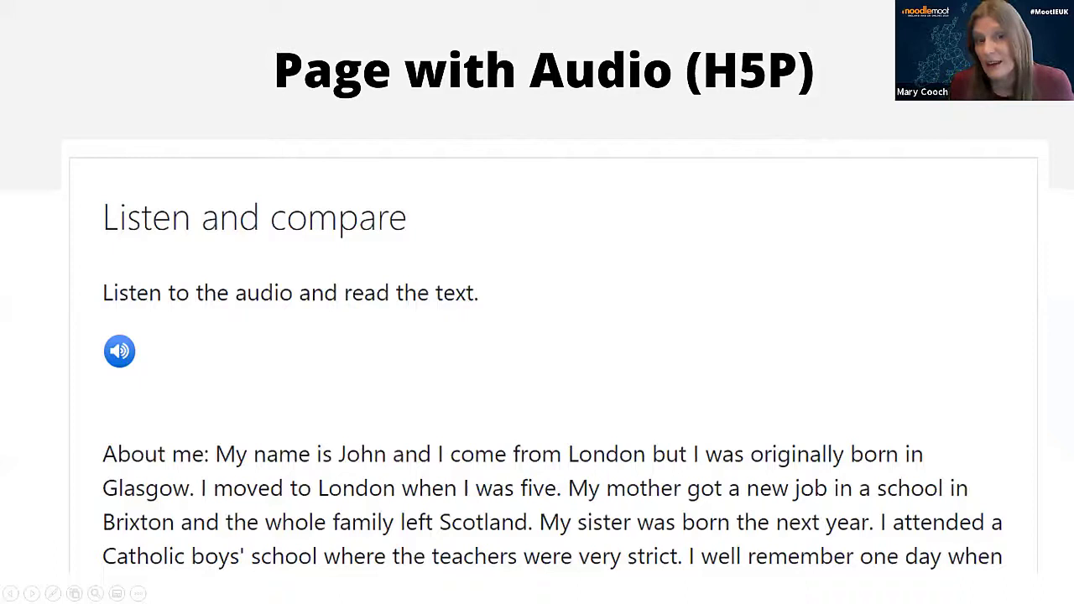
{"action": "mouse_move", "coordinate": [566, 392]}
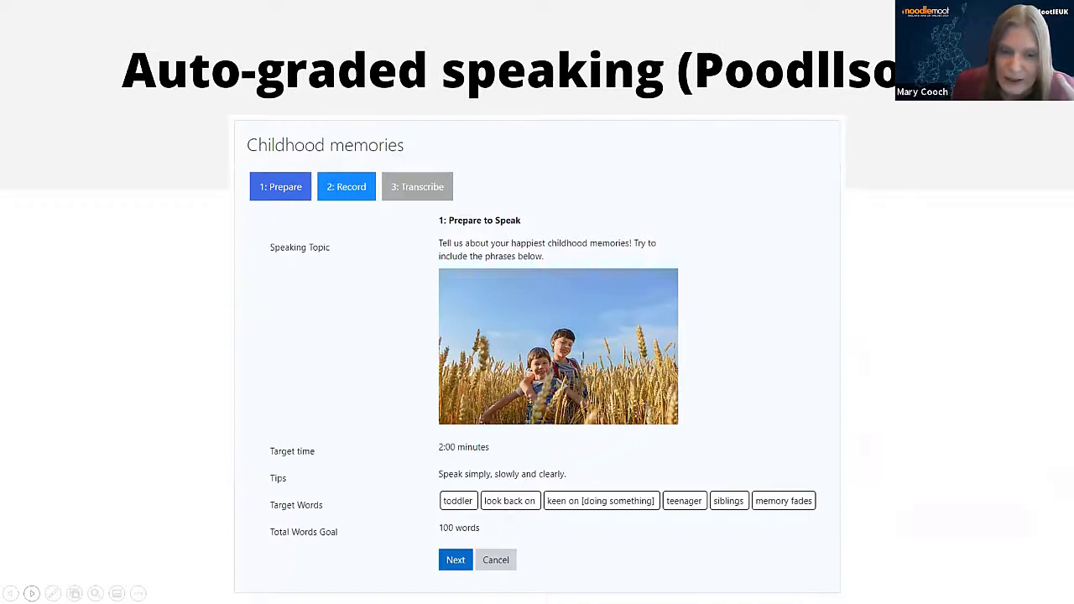
{"action": "mouse_move", "coordinate": [164, 554]}
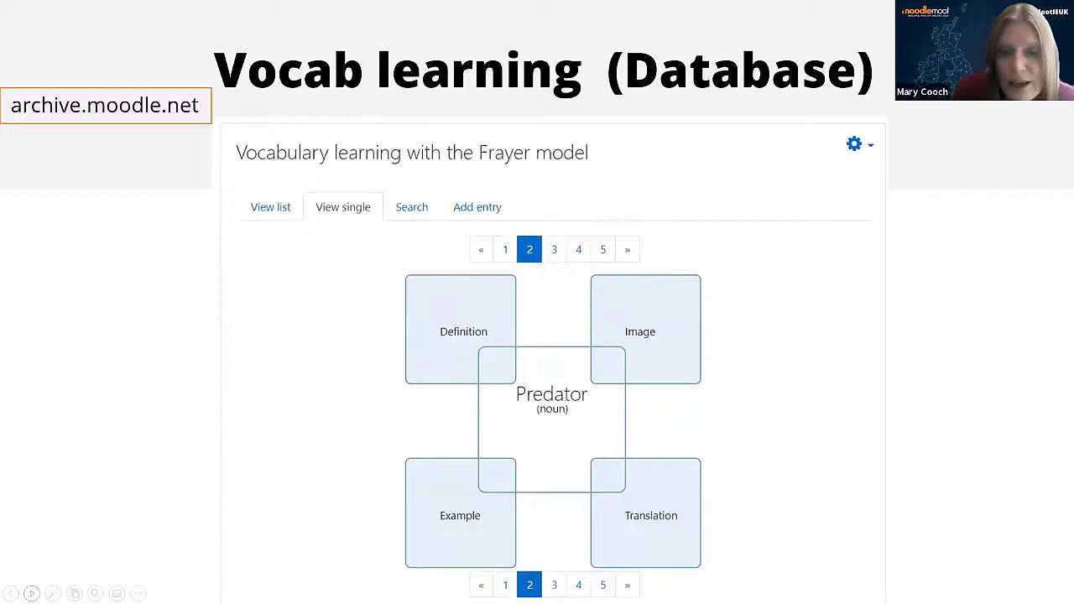
{"action": "mouse_move", "coordinate": [260, 527]}
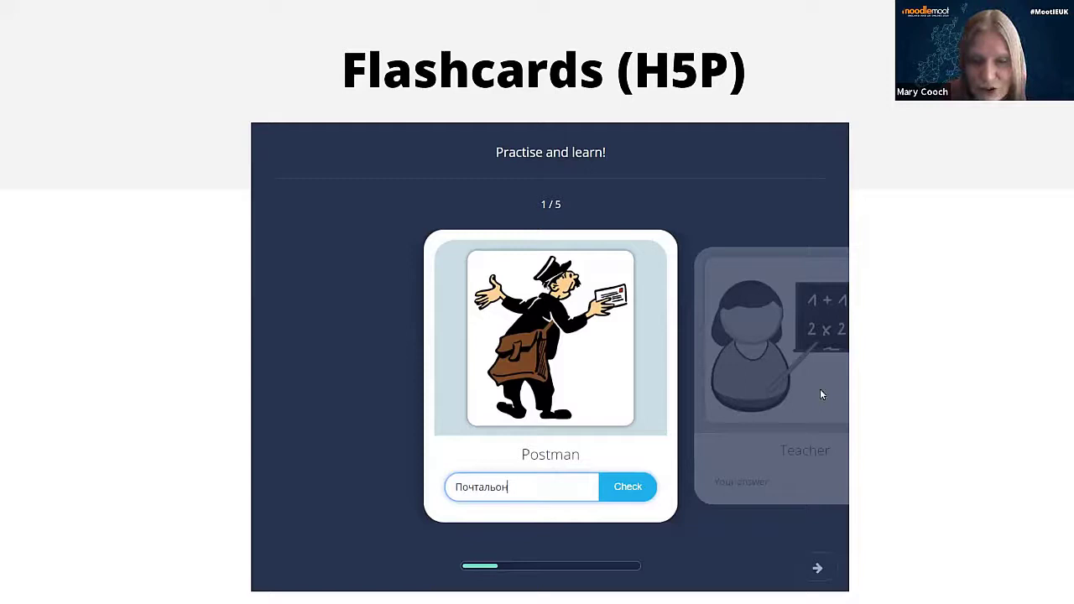
Advance from the Postman flashcard slide to the verb-practice Fill in the blanks slide
{"action": "left_click", "coordinate": [628, 487]}
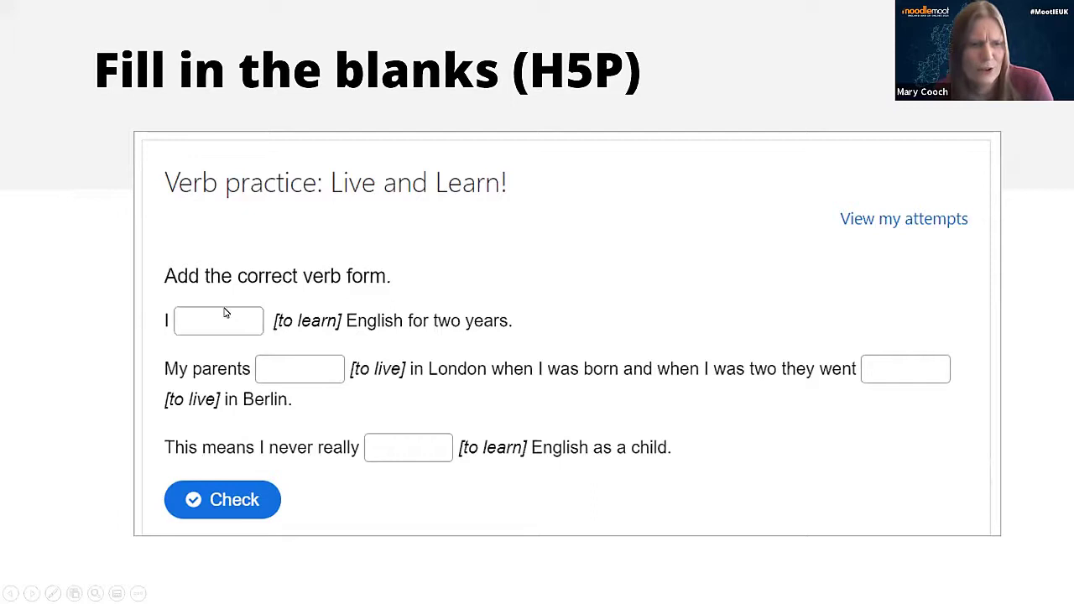
Advance from the verb-practice blanks to the vaccine-passports Essay question slide
{"action": "left_click", "coordinate": [222, 499]}
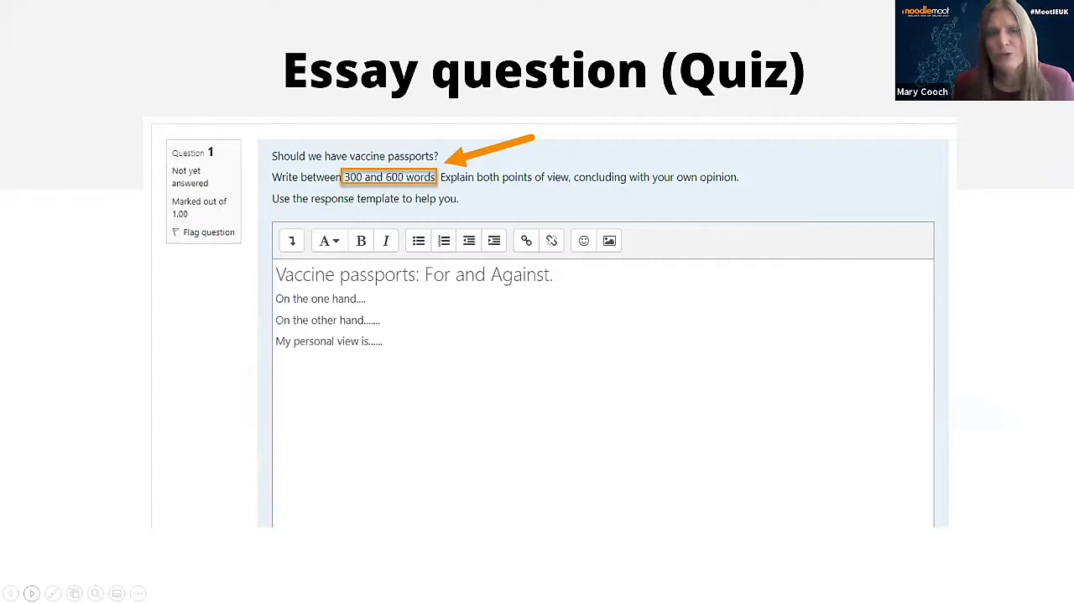
{"action": "mouse_move", "coordinate": [435, 341]}
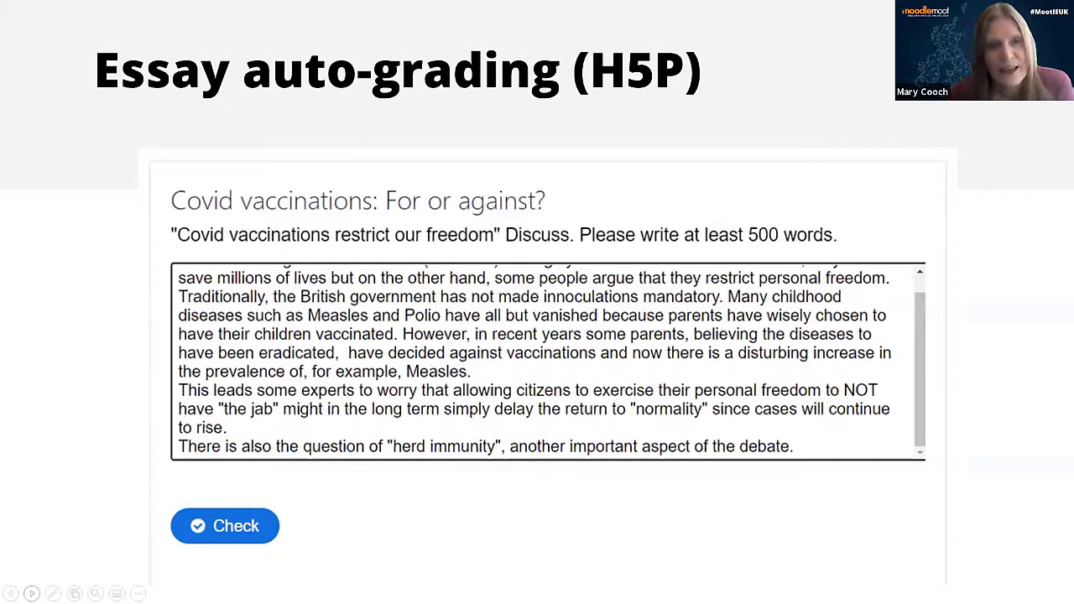
Advance past the sample Covid vaccination essay to the 'And finally...' slide
{"action": "left_click", "coordinate": [225, 526]}
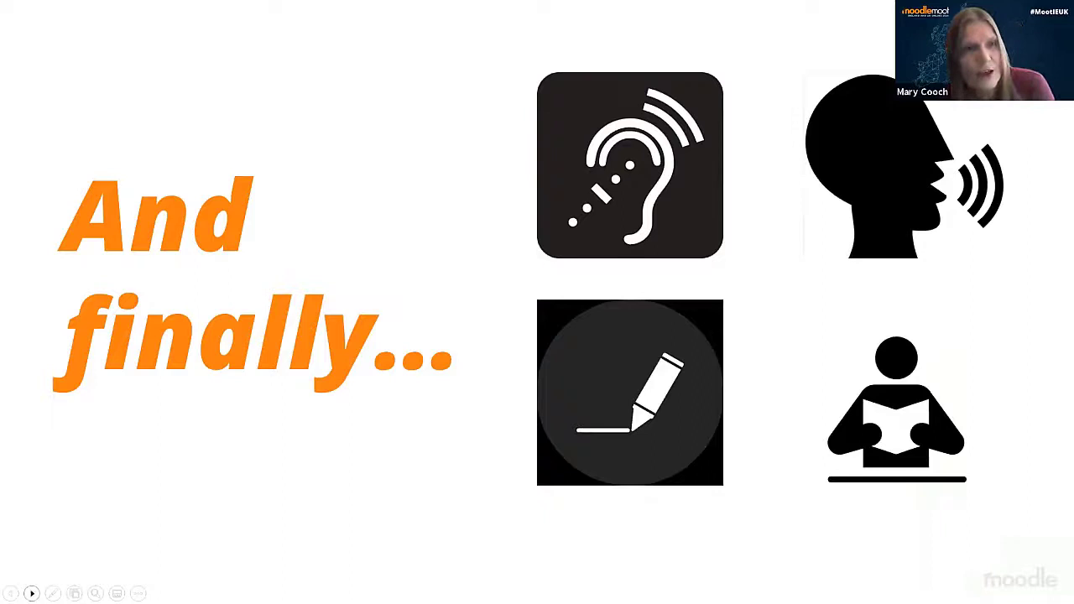
Move from the four-skills icons slide to the CEFR Competency Frameworks slide
{"action": "left_click", "coordinate": [31, 594]}
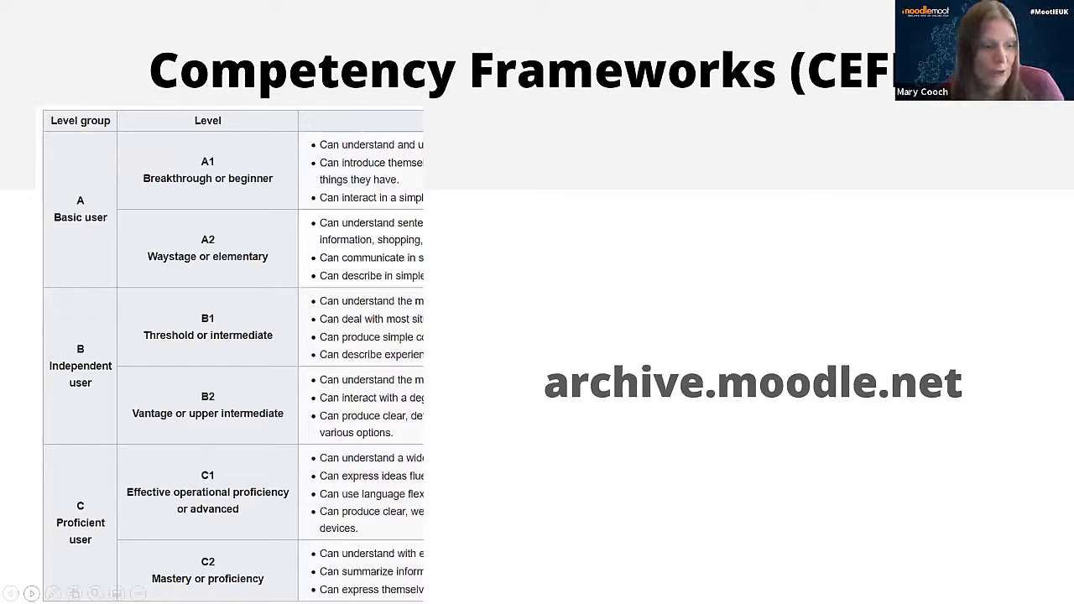
Advance from the CEFR level table slide to the #mfltwitterati boulder slide
{"action": "left_click", "coordinate": [32, 594]}
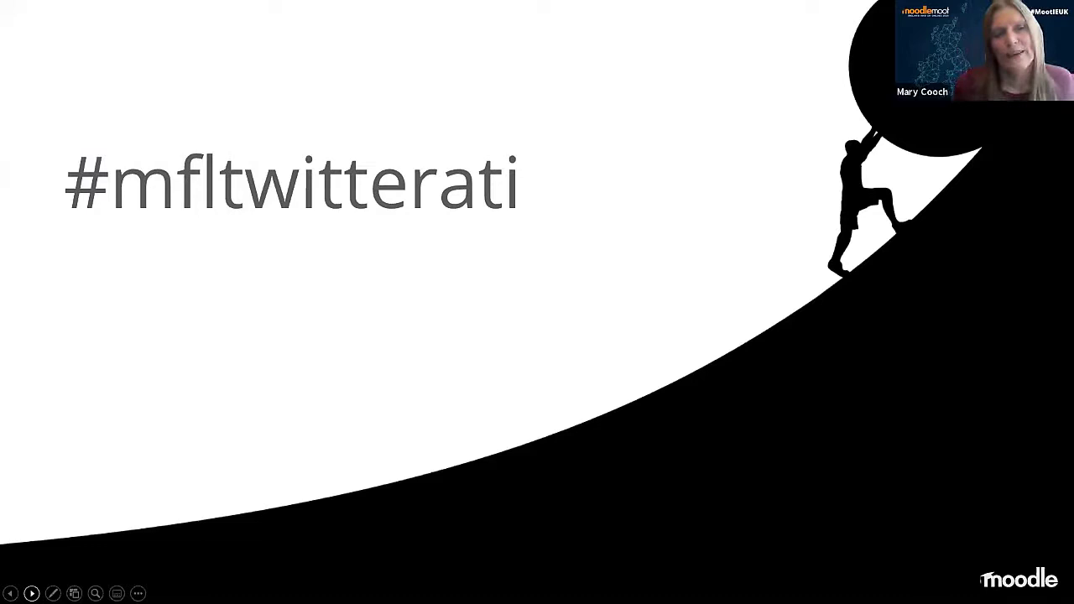